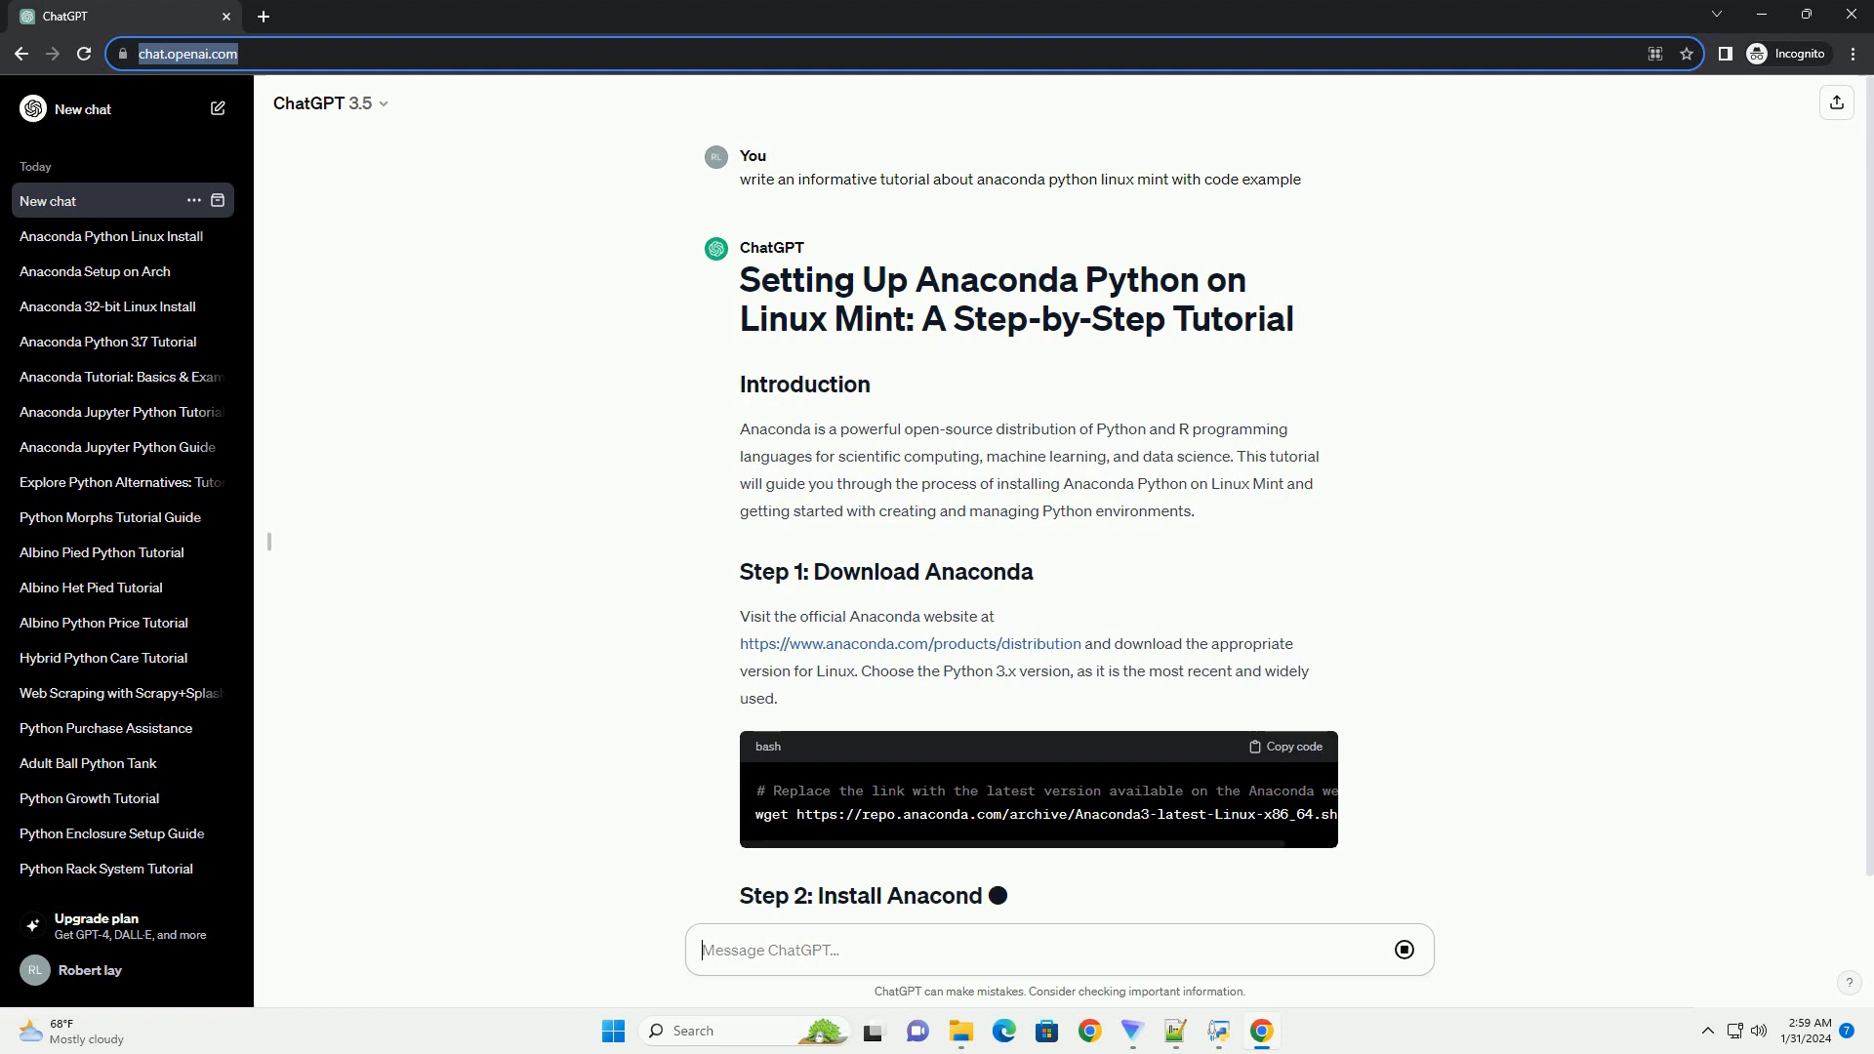
scroll("down", 3)
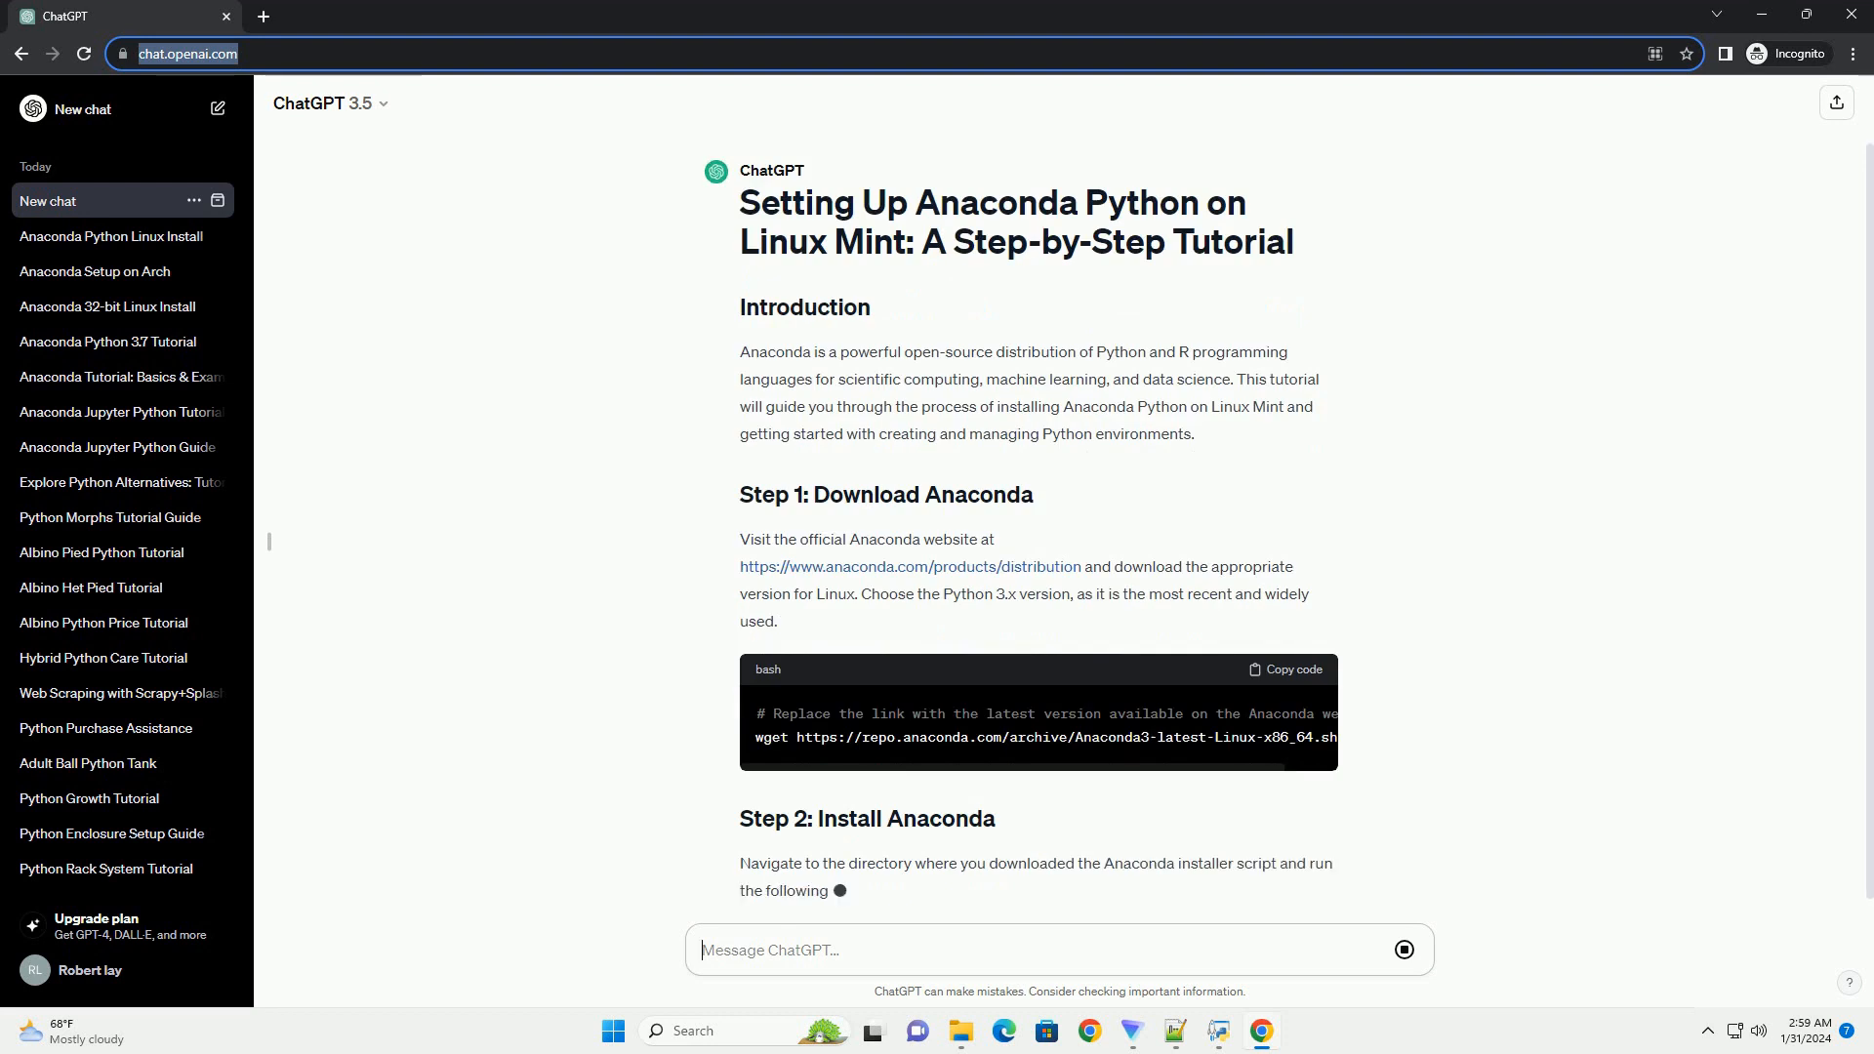
scroll("down", 3)
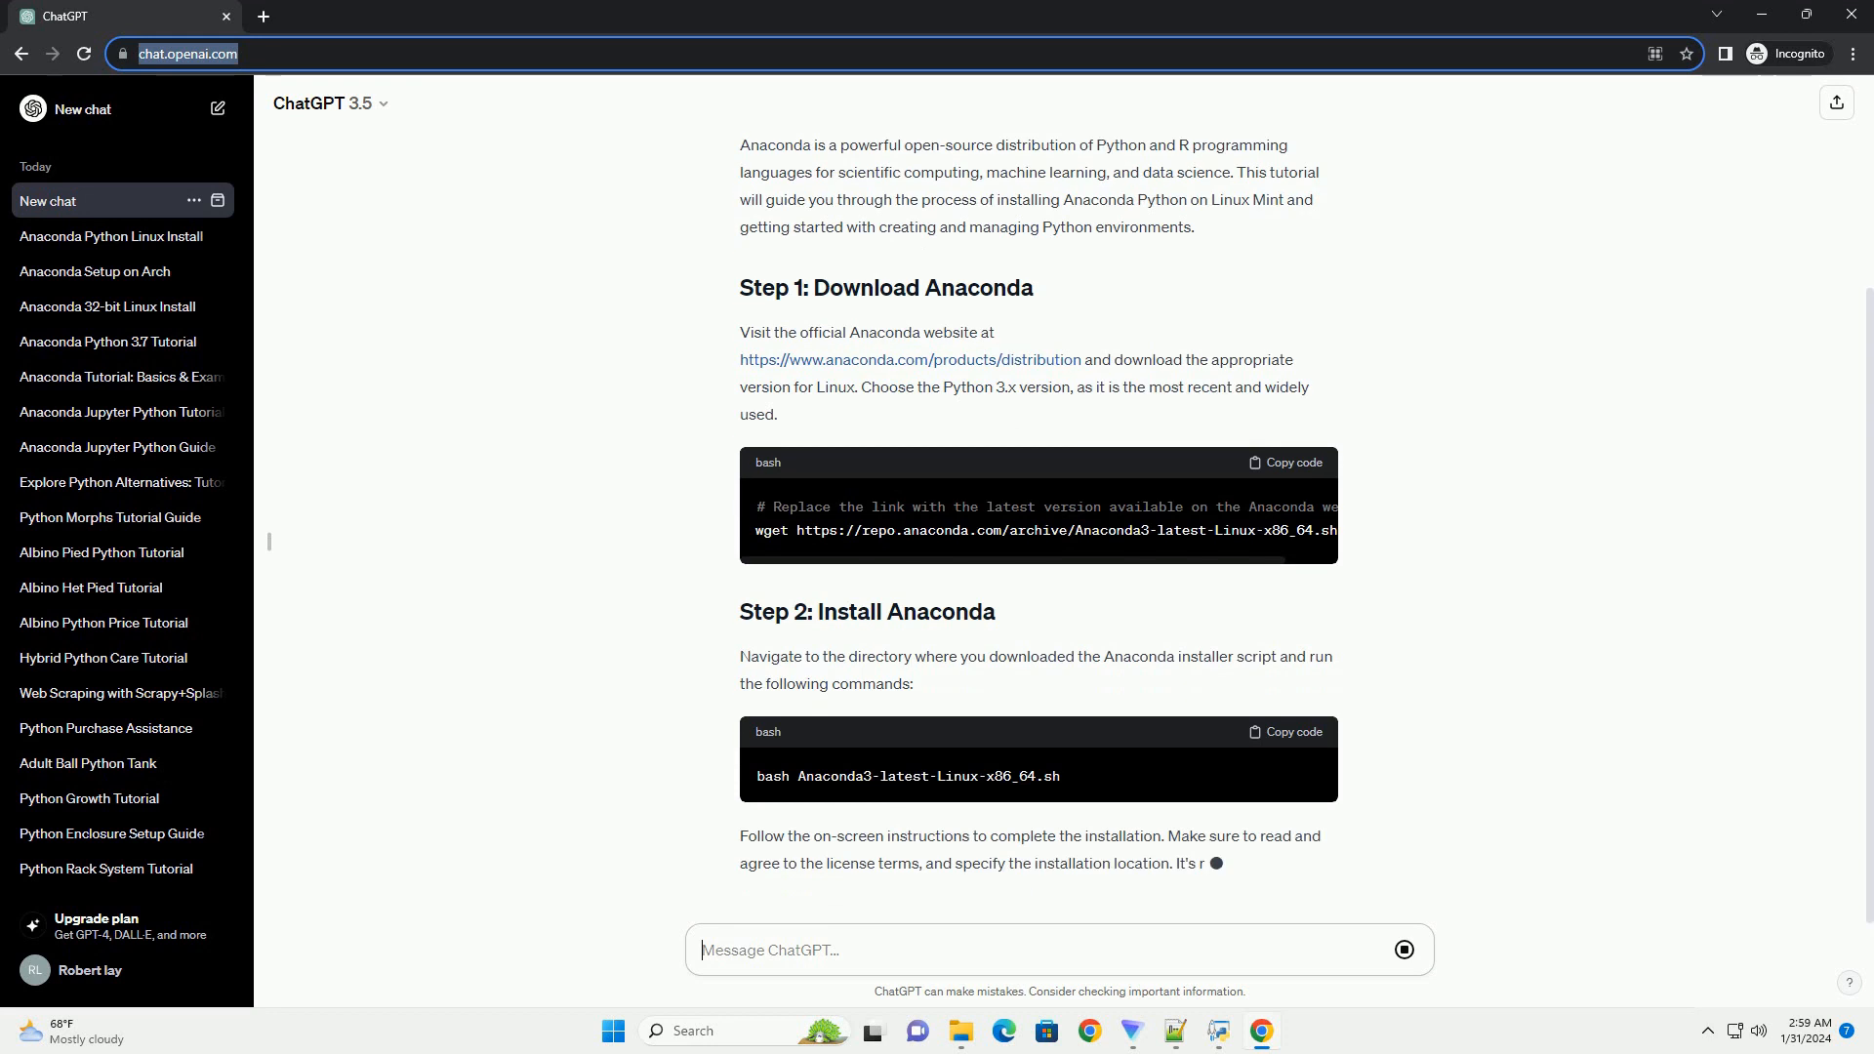
scroll("down", 3)
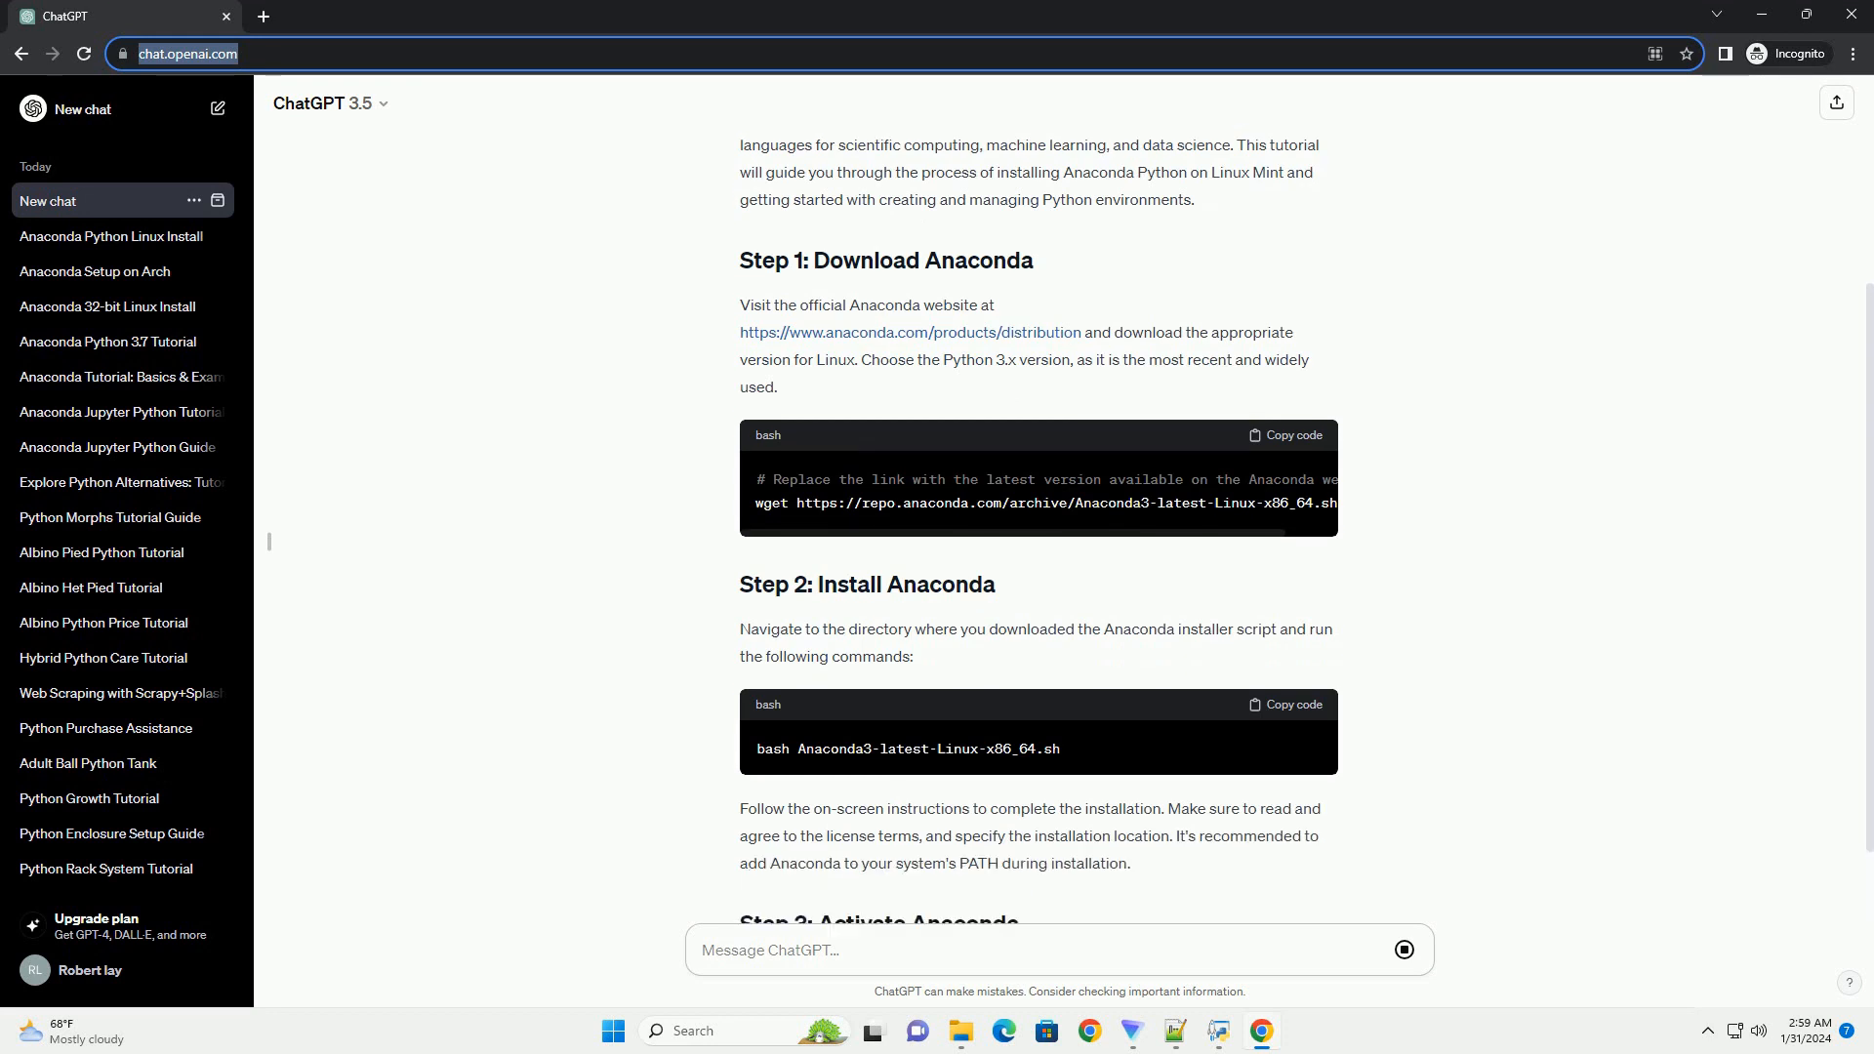
scroll("down", 3)
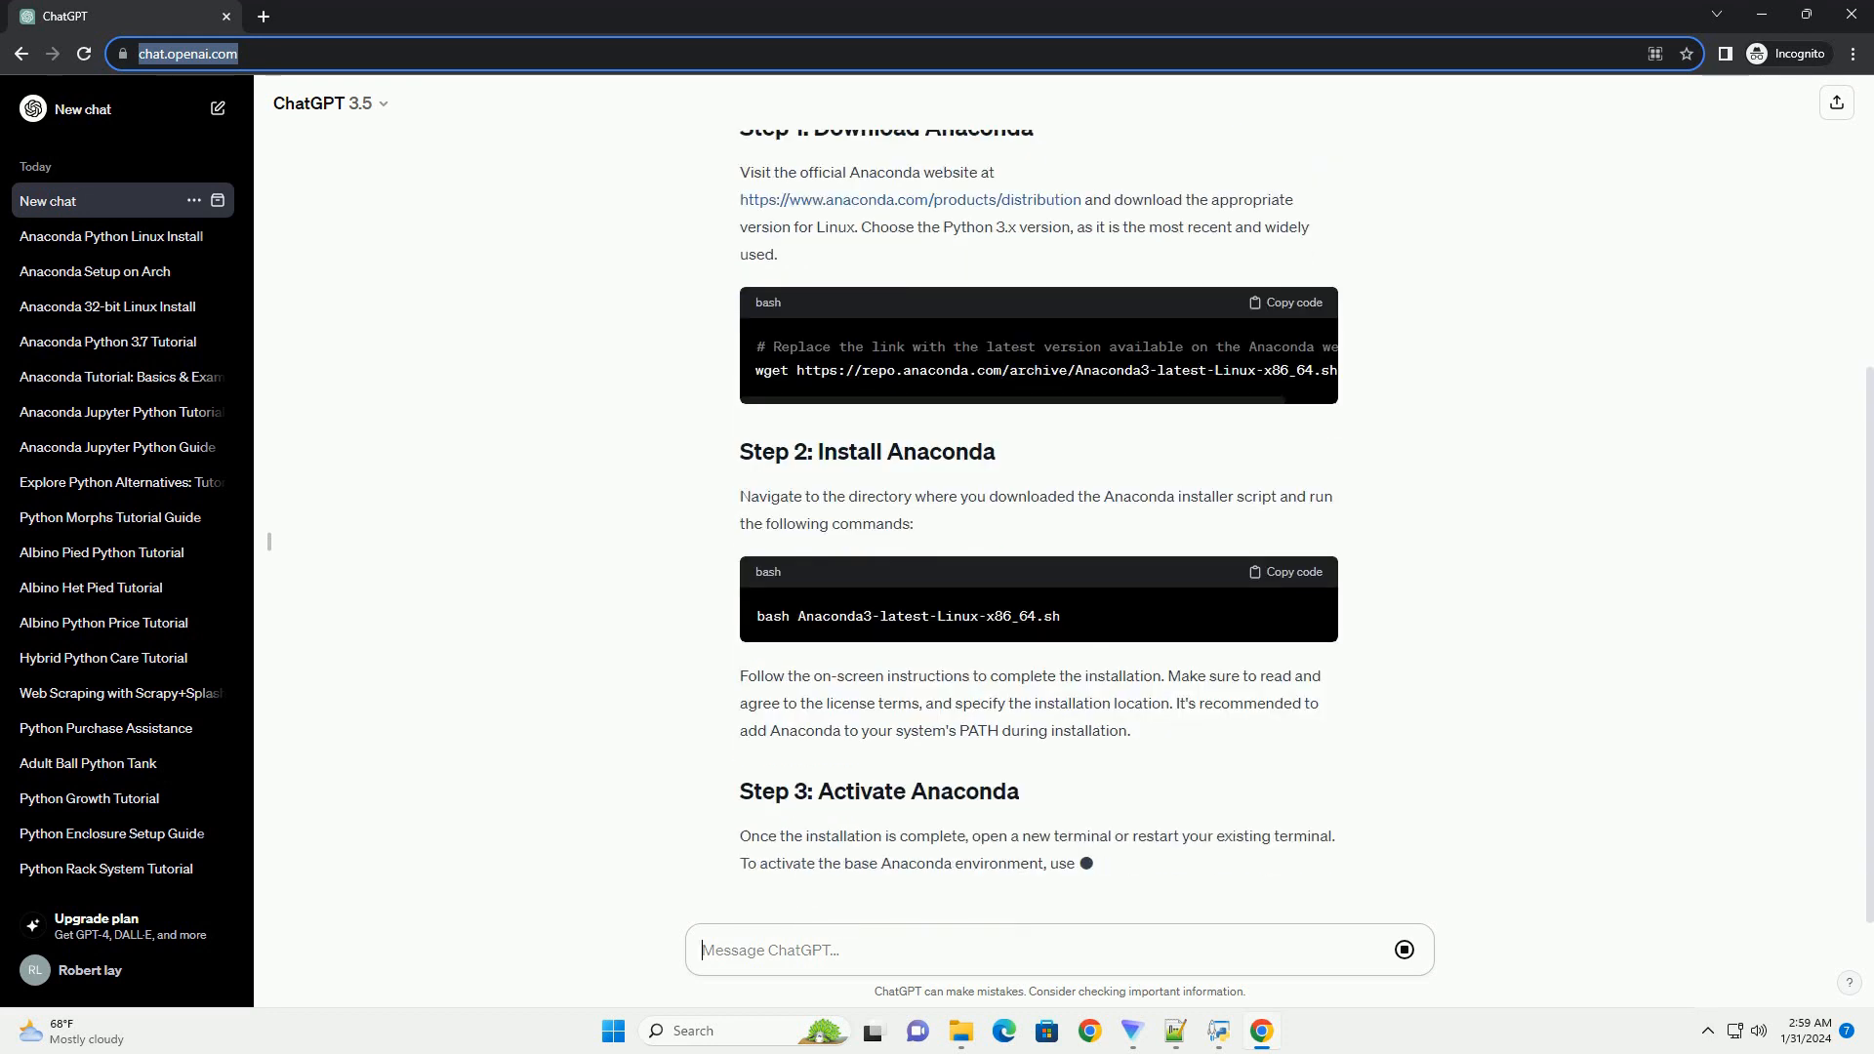
scroll("down", 3)
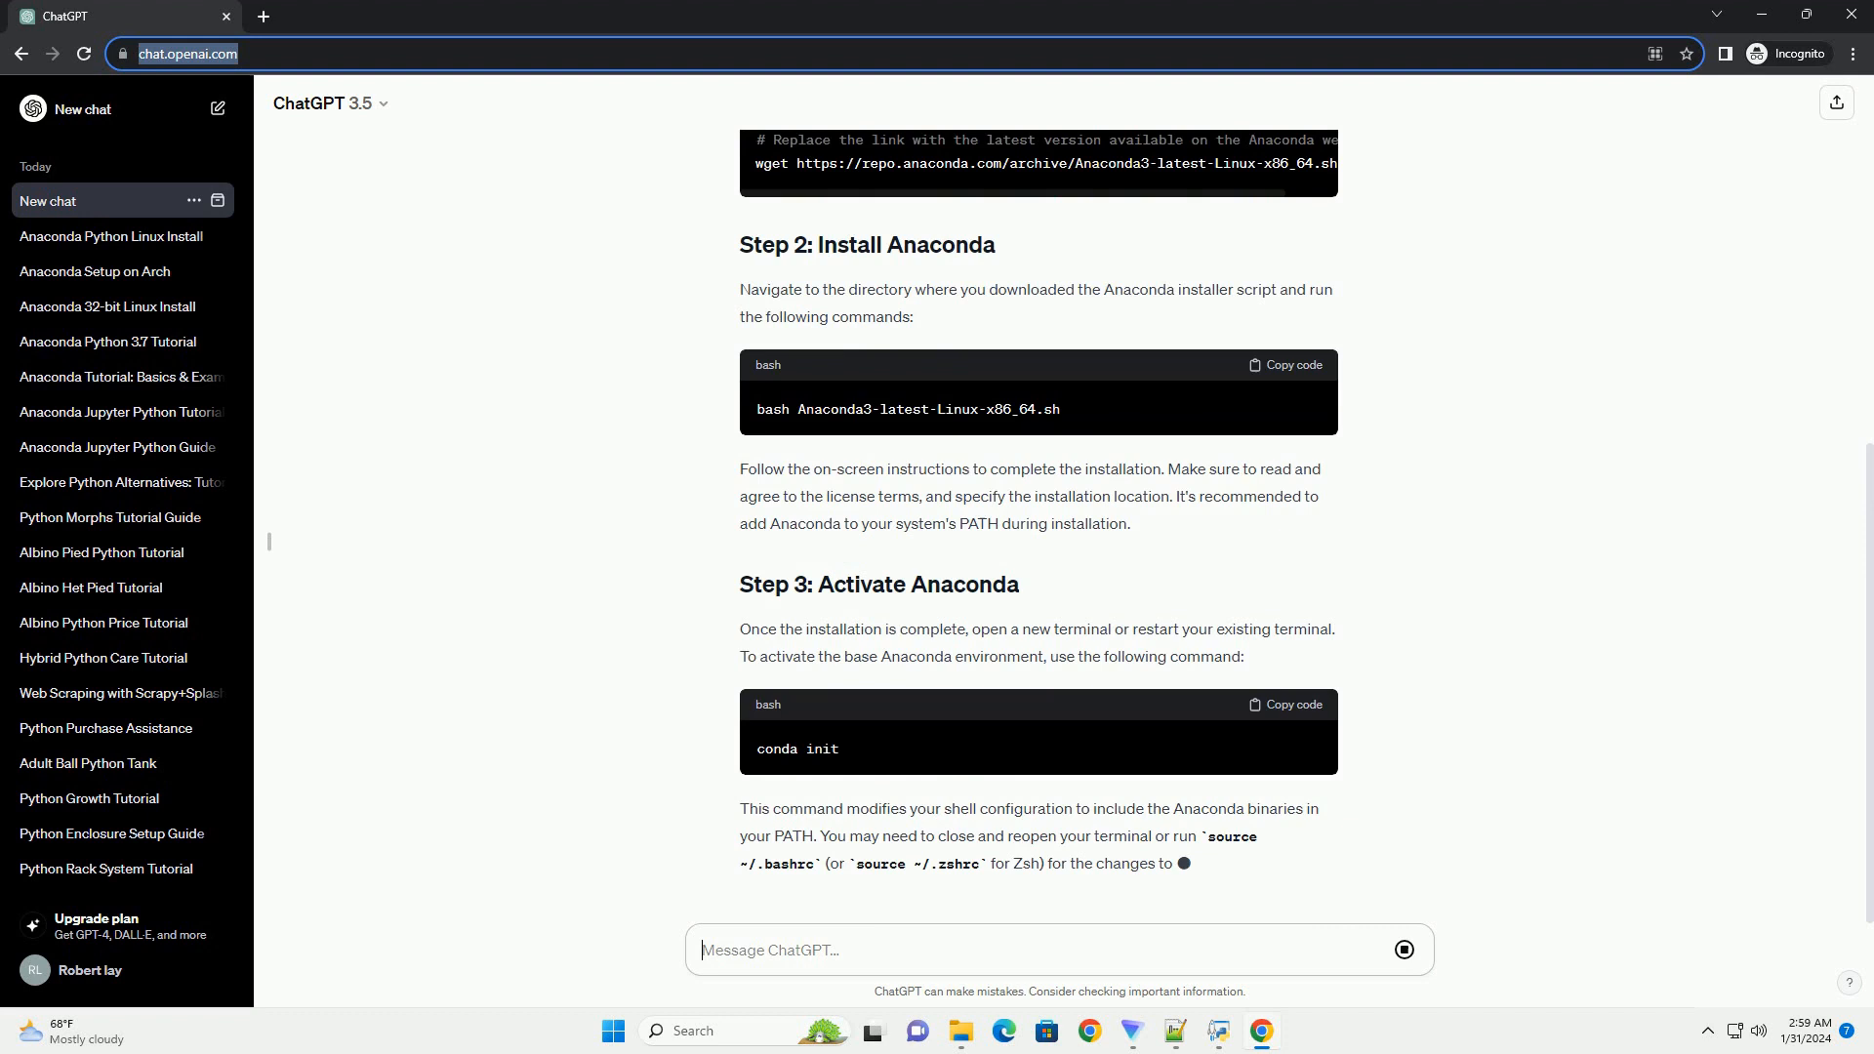
scroll("down", 3)
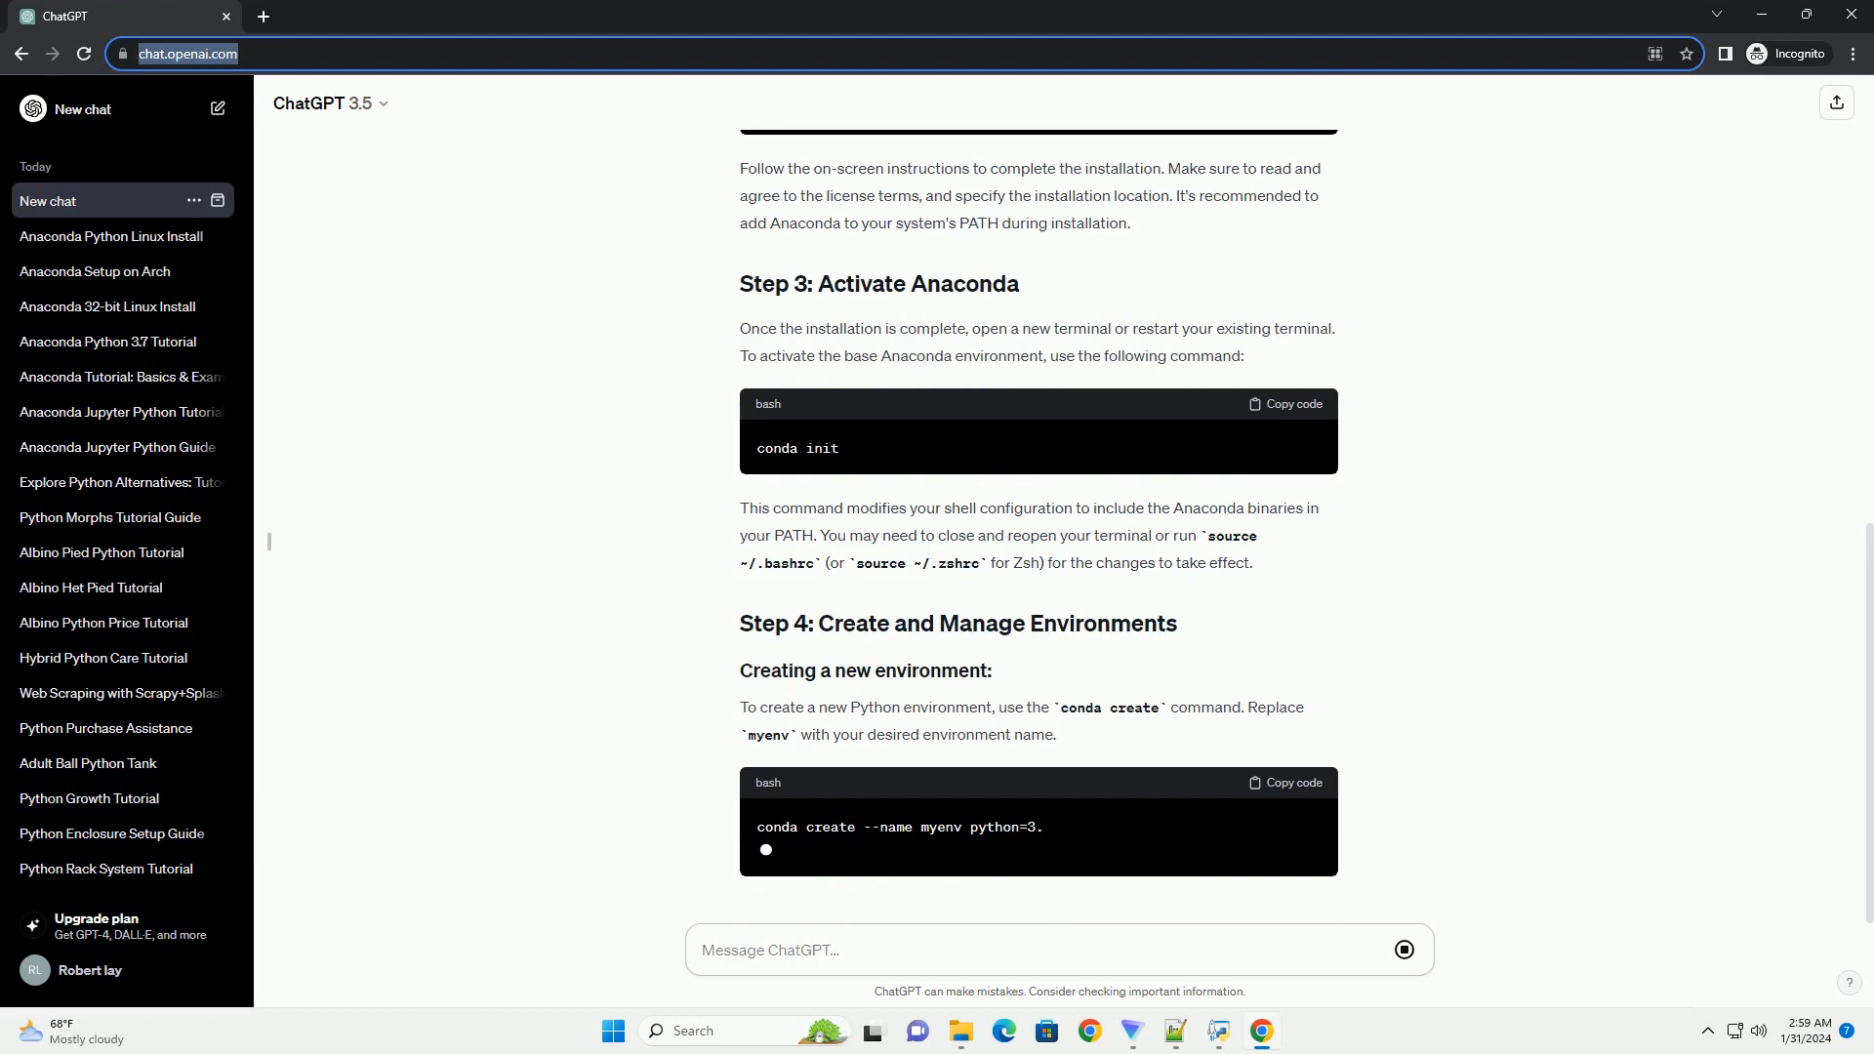
scroll("down", 3)
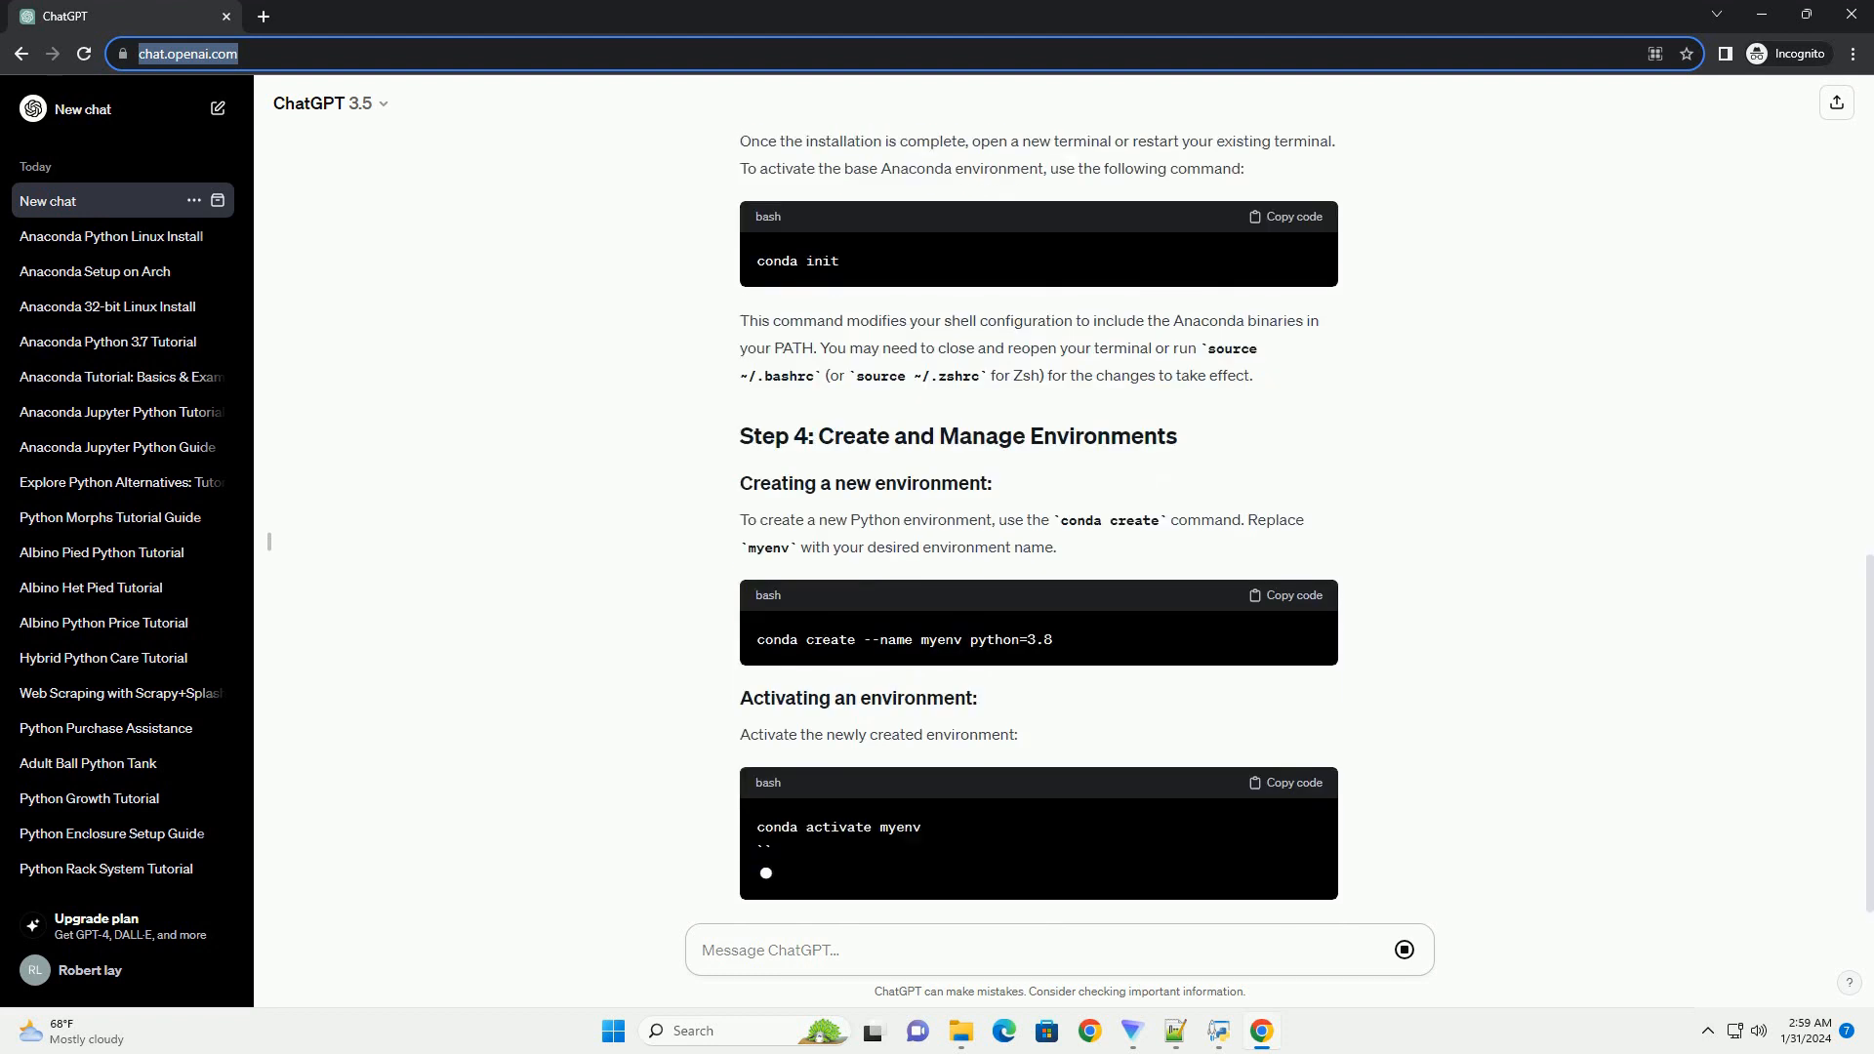
scroll("down", 3)
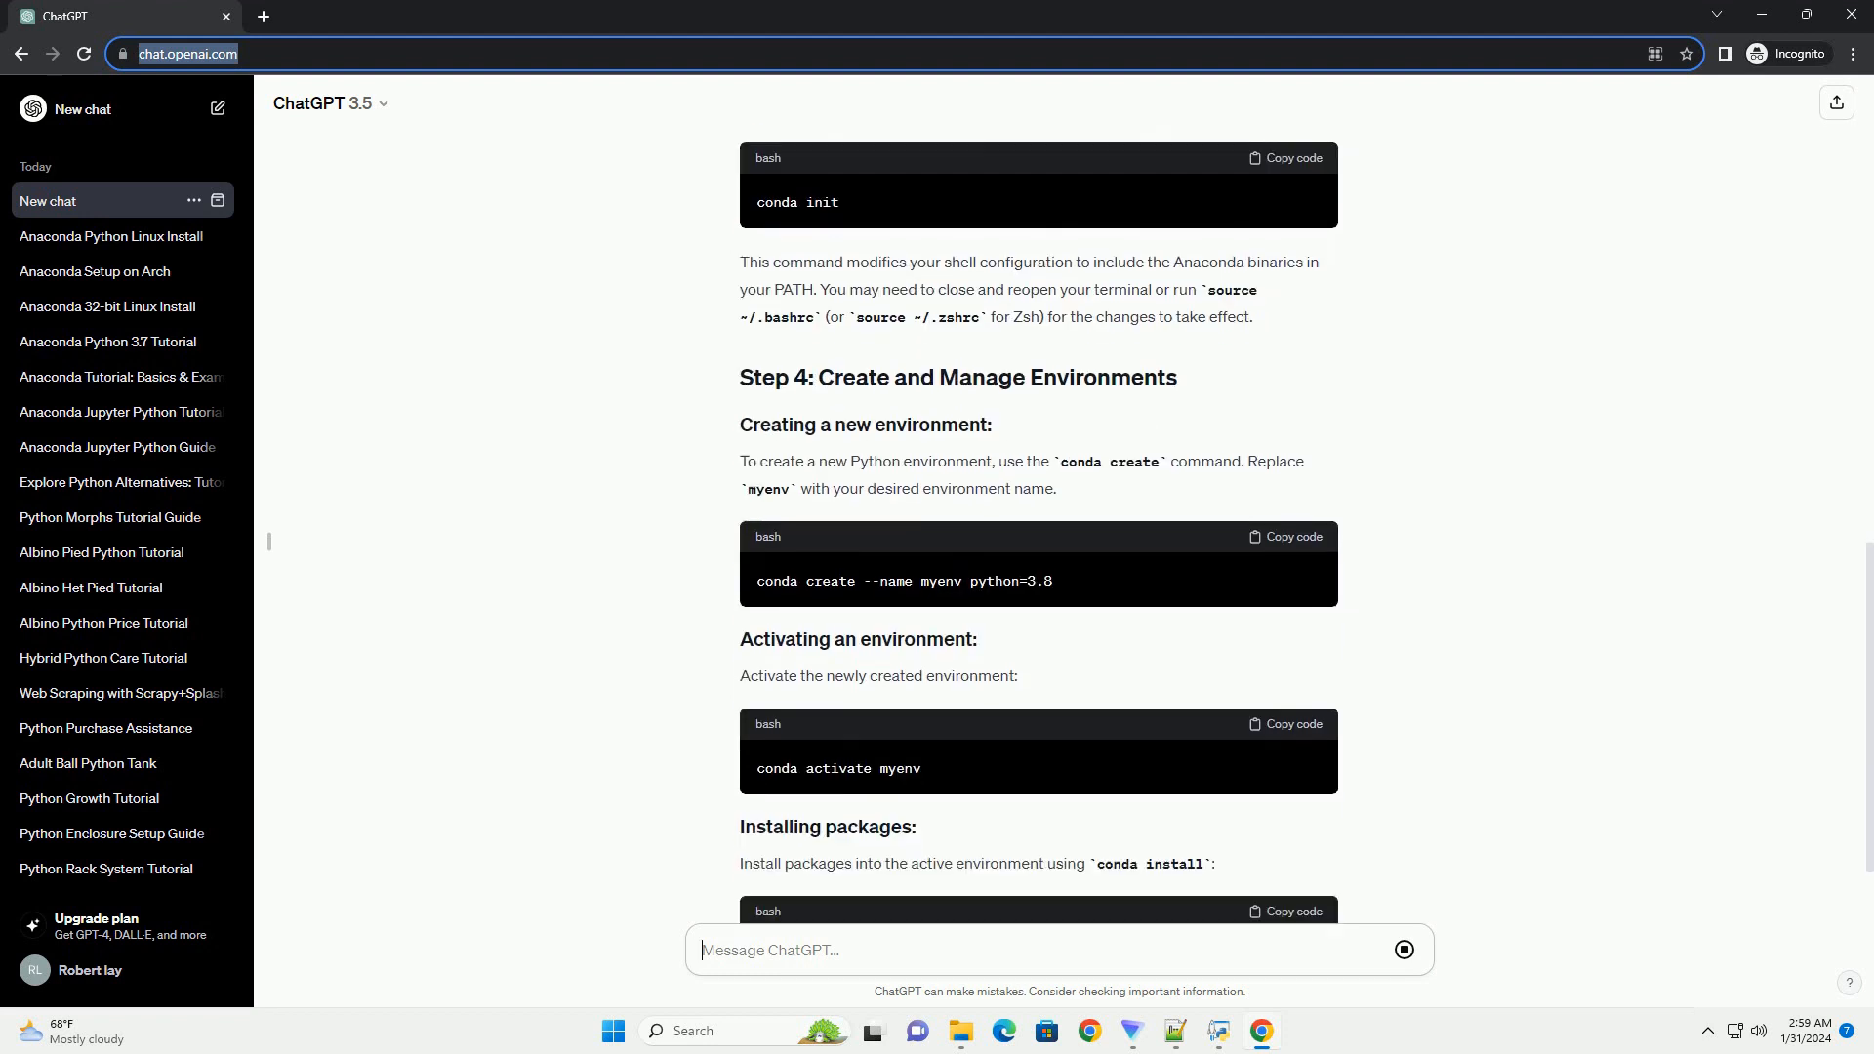
scroll("down", 3)
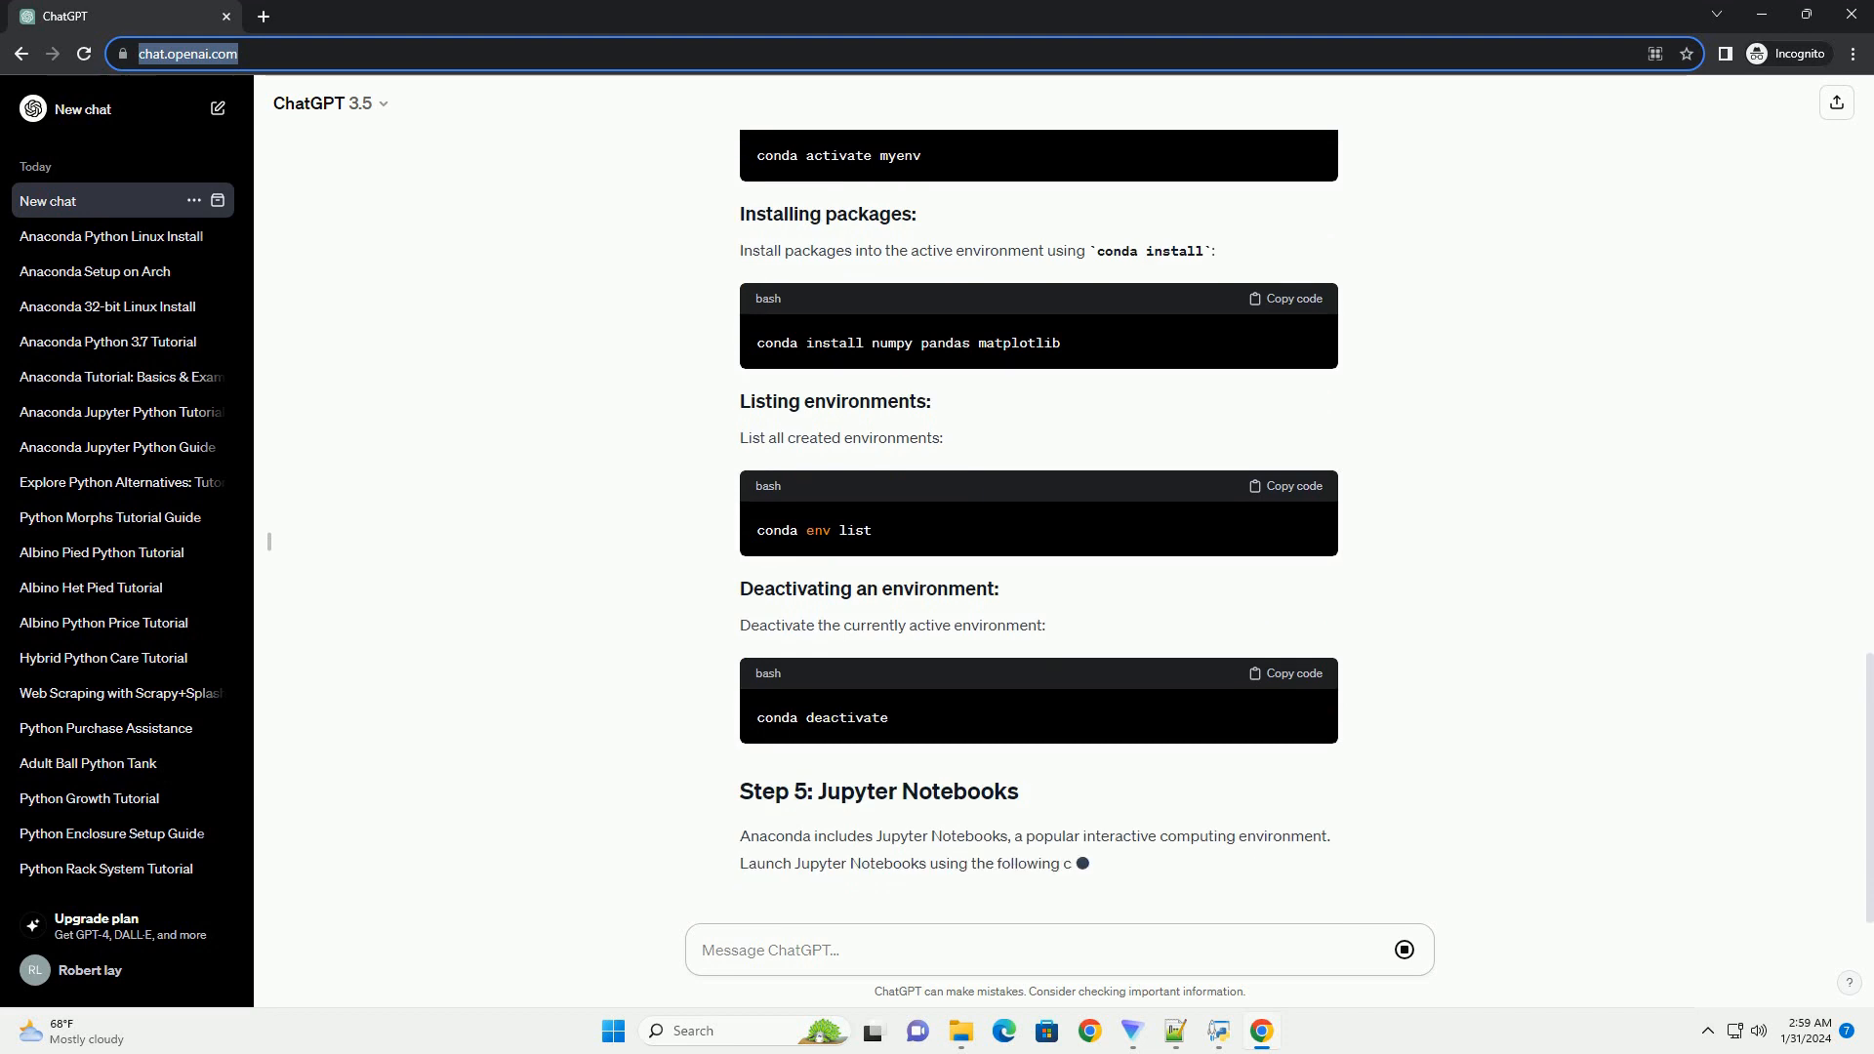
scroll("down", 3)
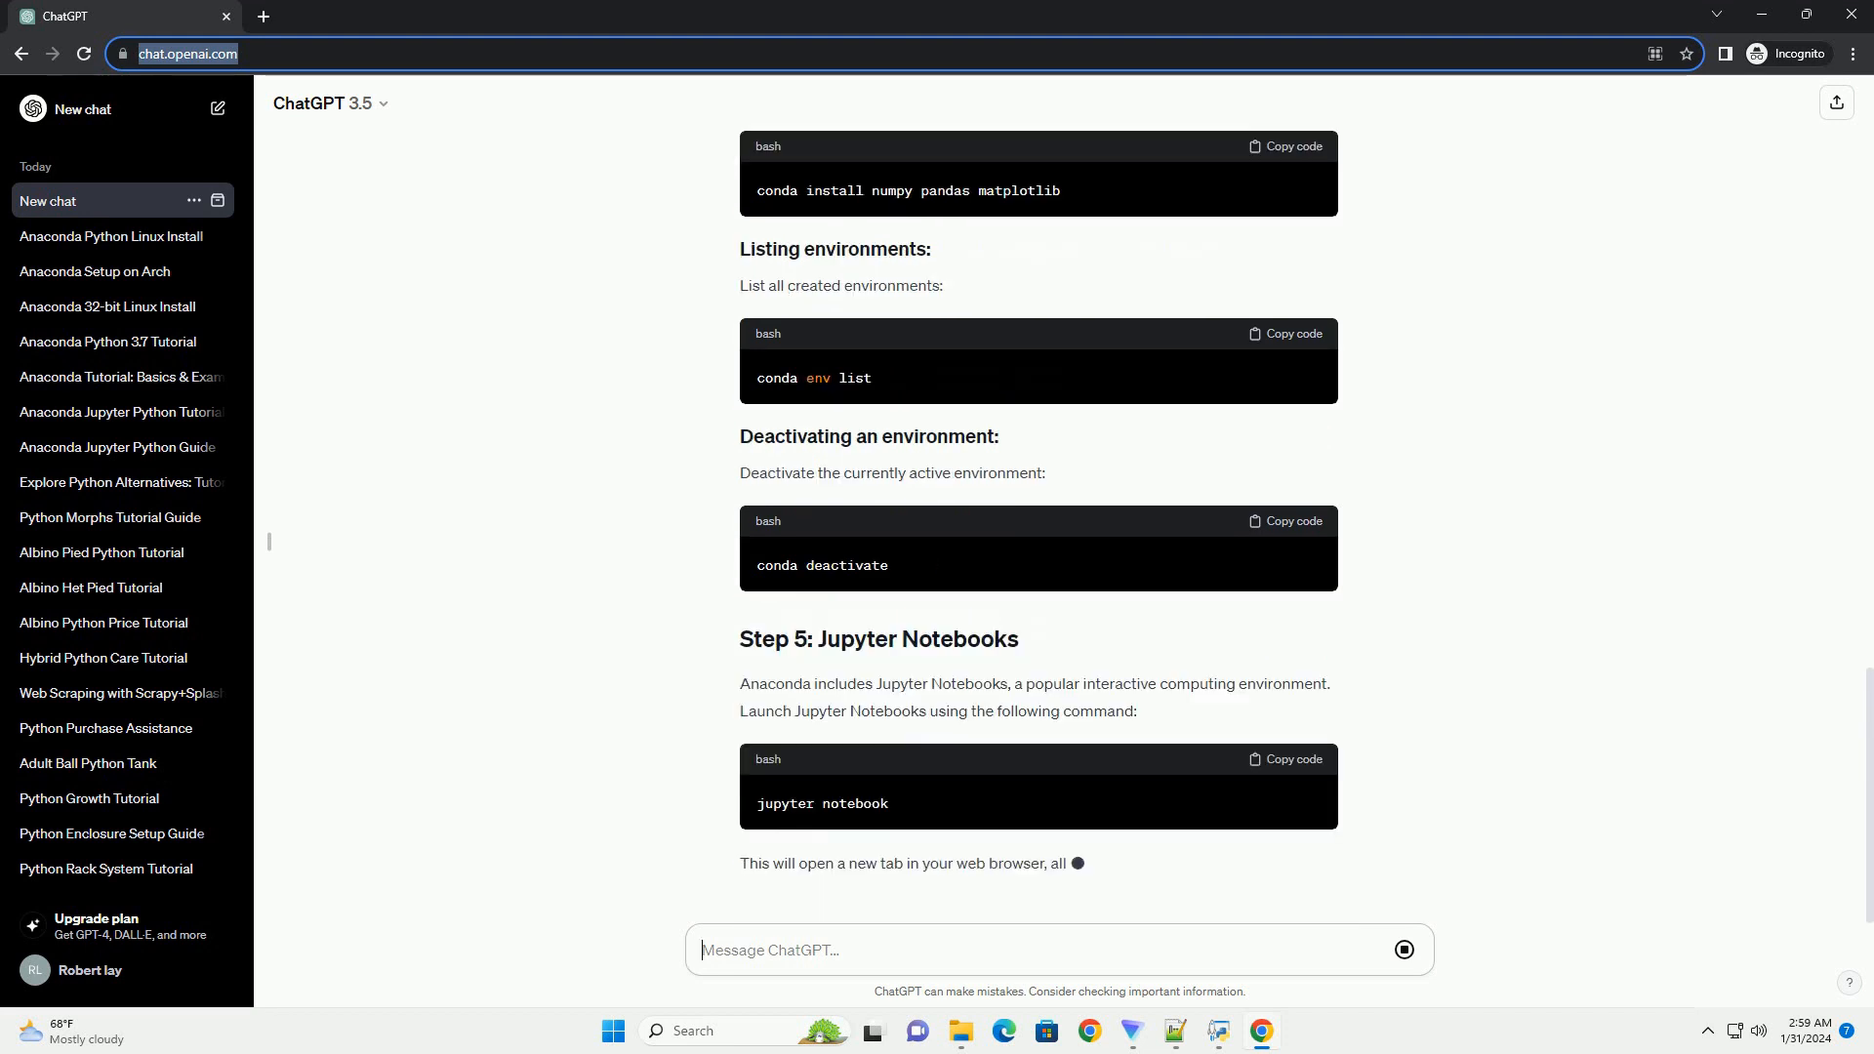
scroll("down", 3)
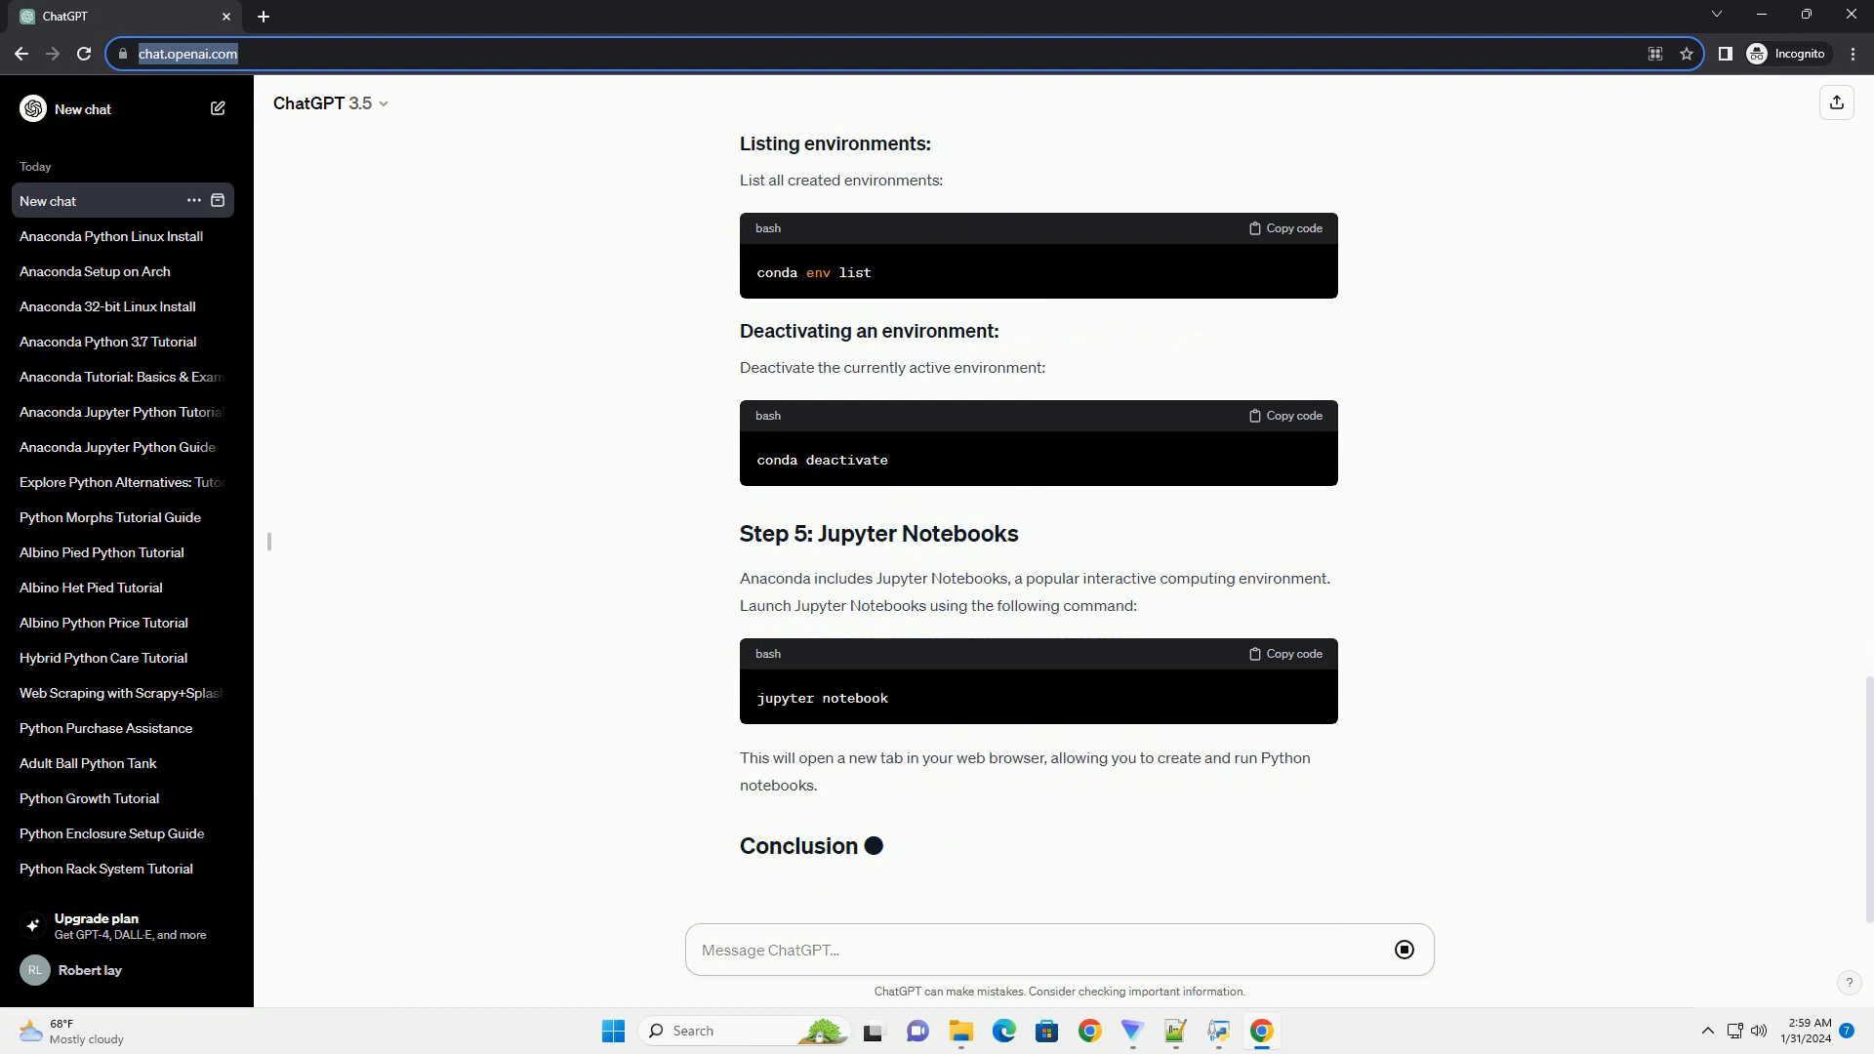
scroll("down", 3)
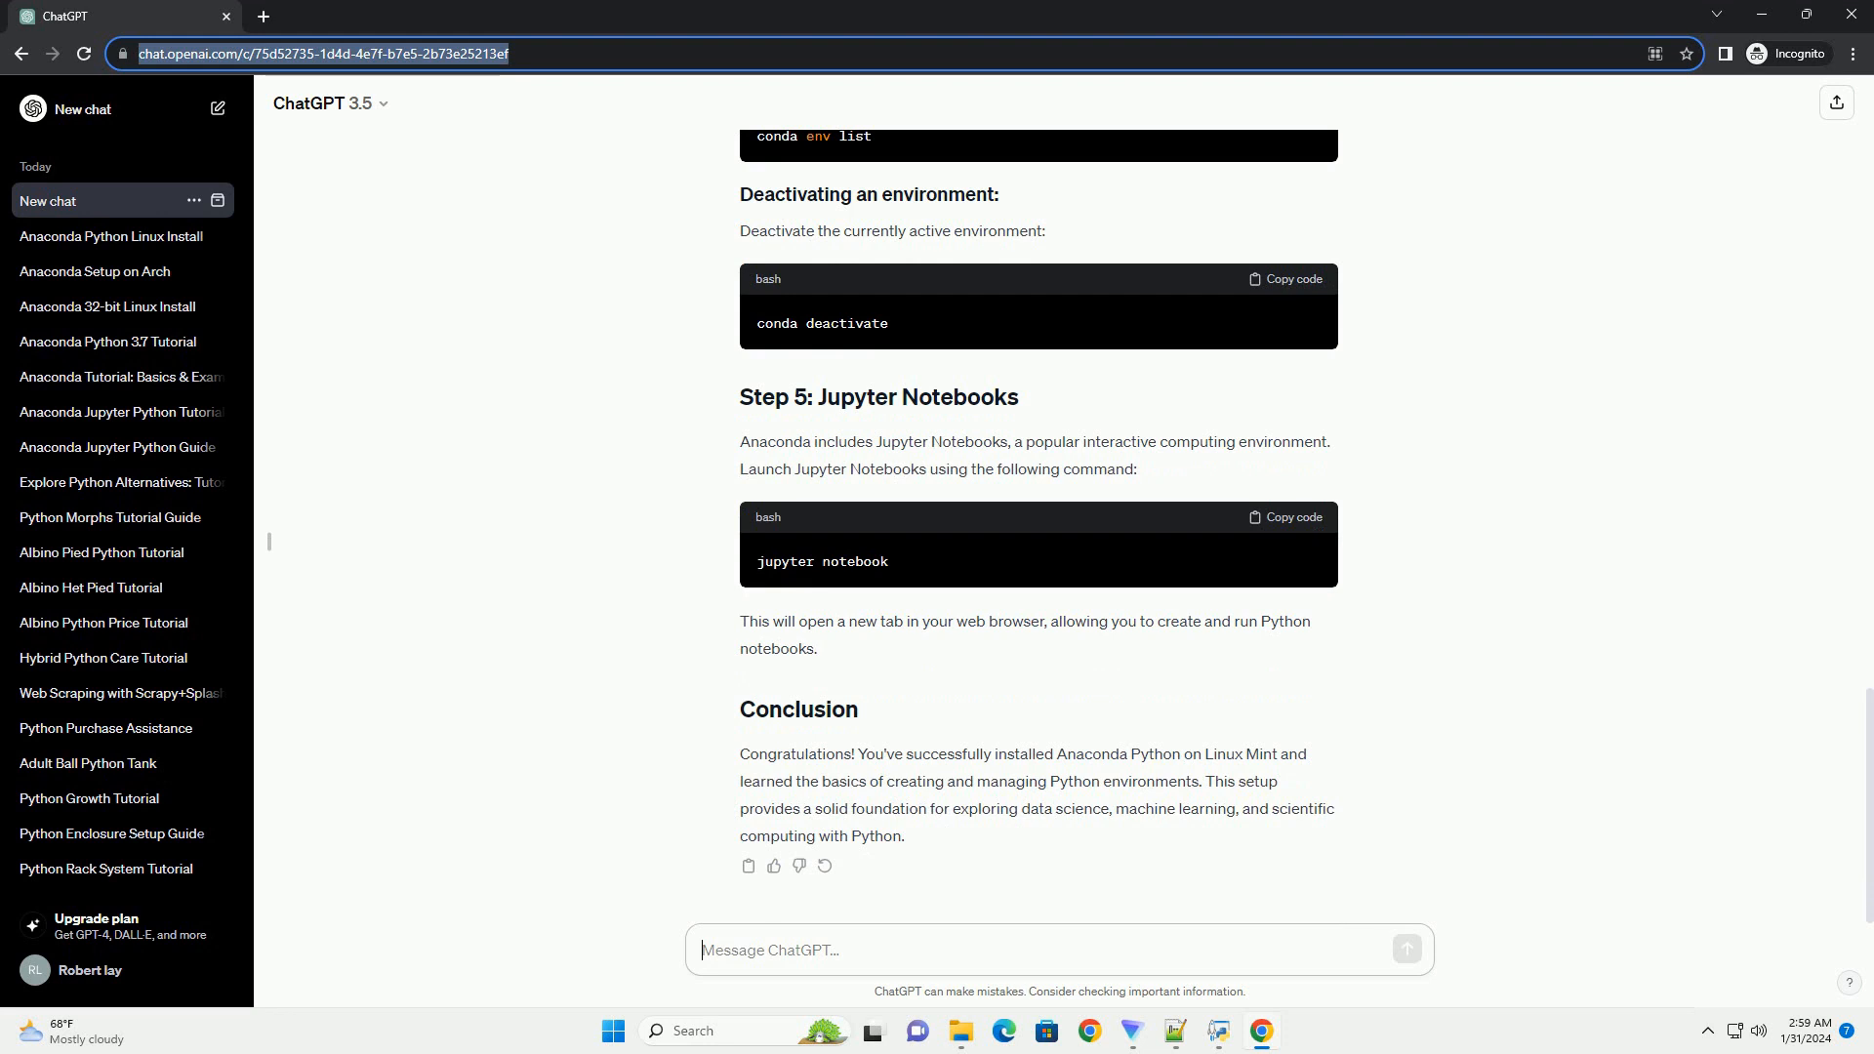
type("An")
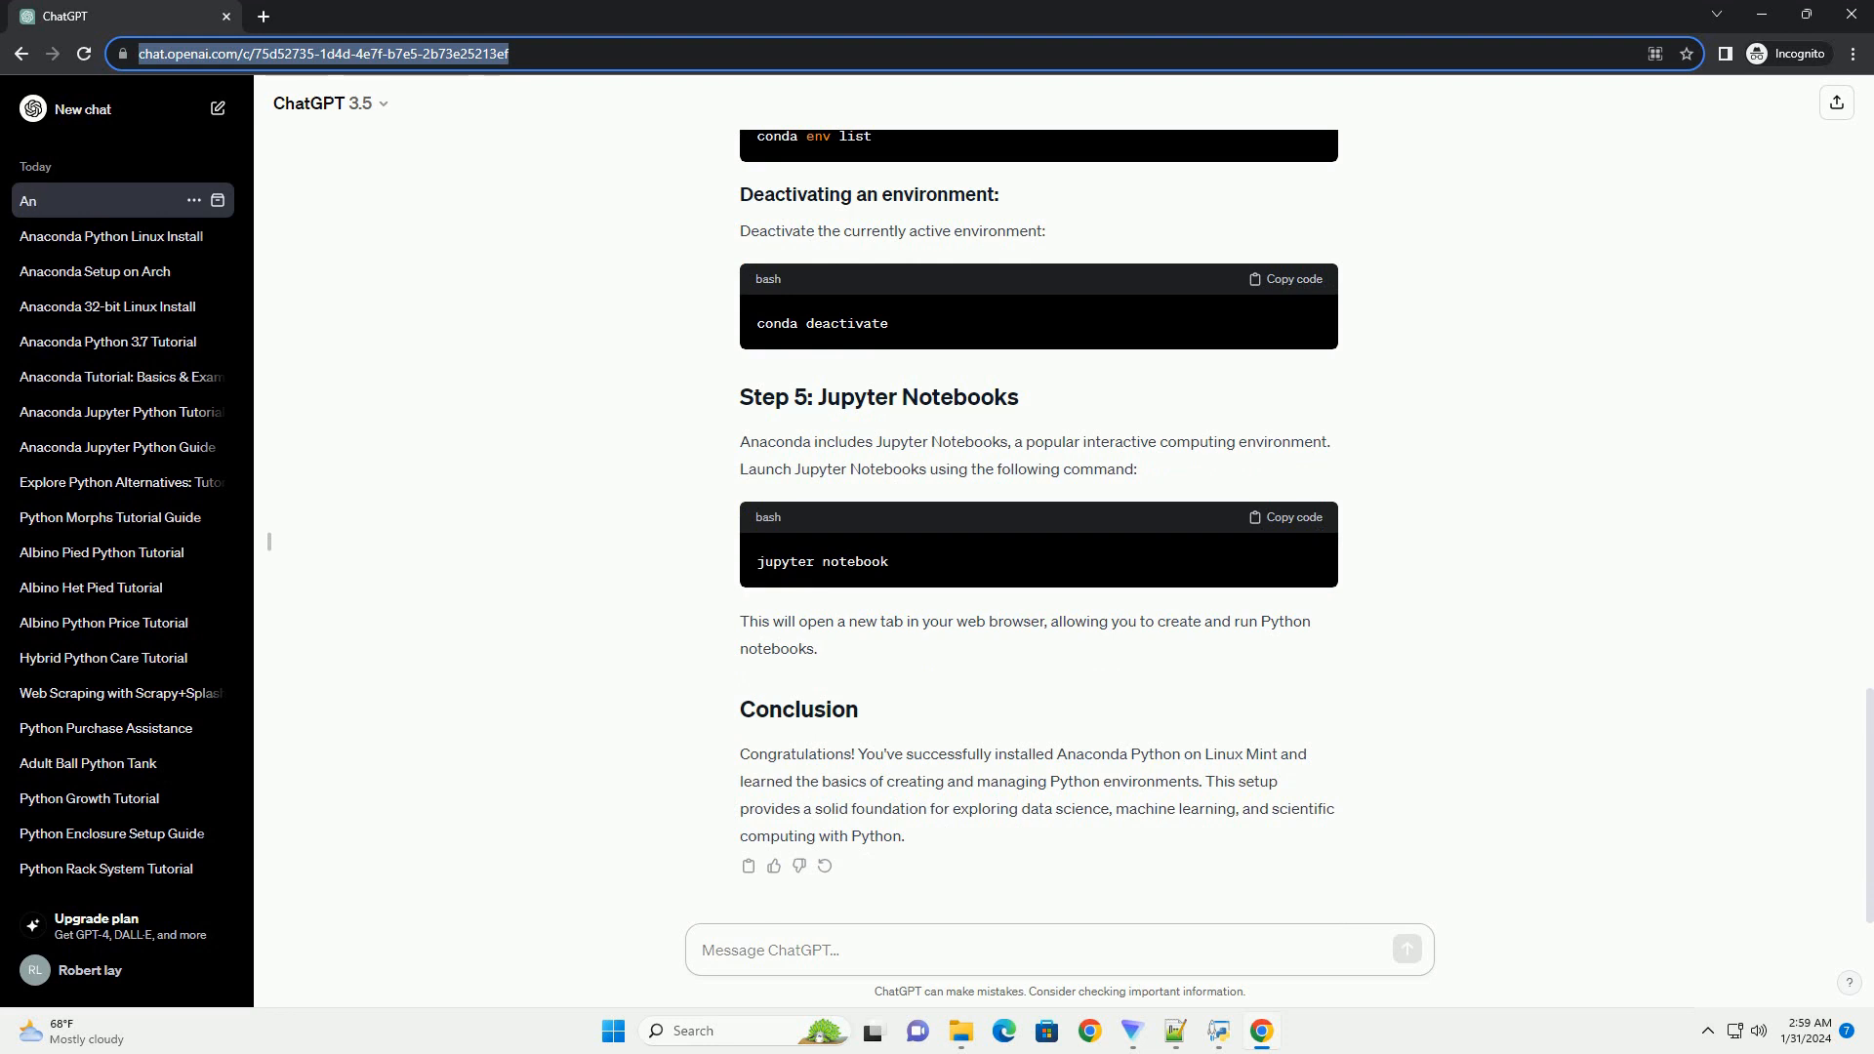